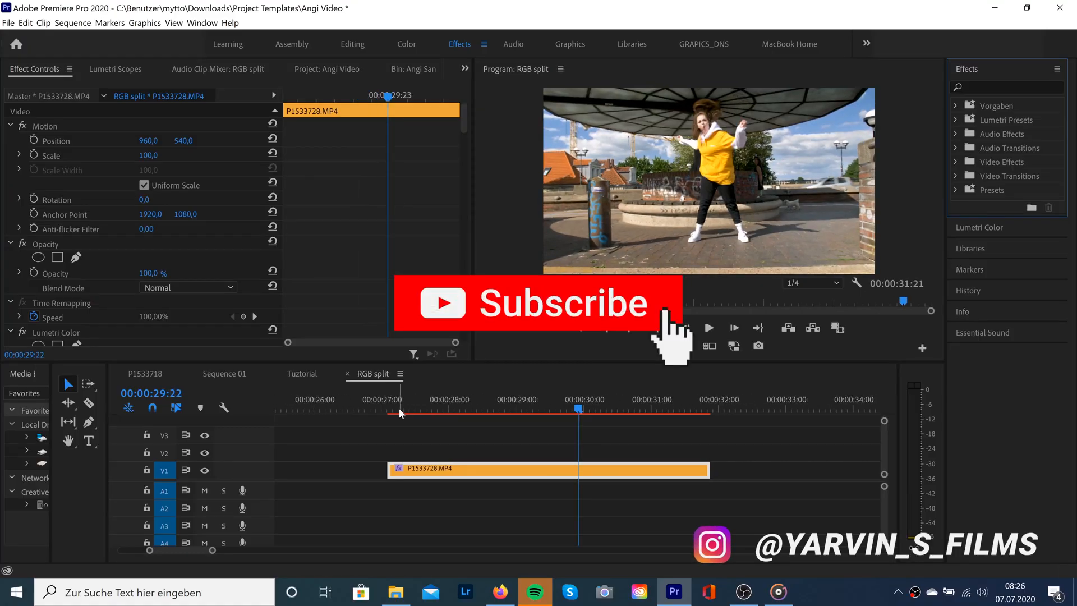
Step: Play the dance clip from its start and pause where the glitch should begin
{"action": "left_click", "coordinate": [392, 410]}
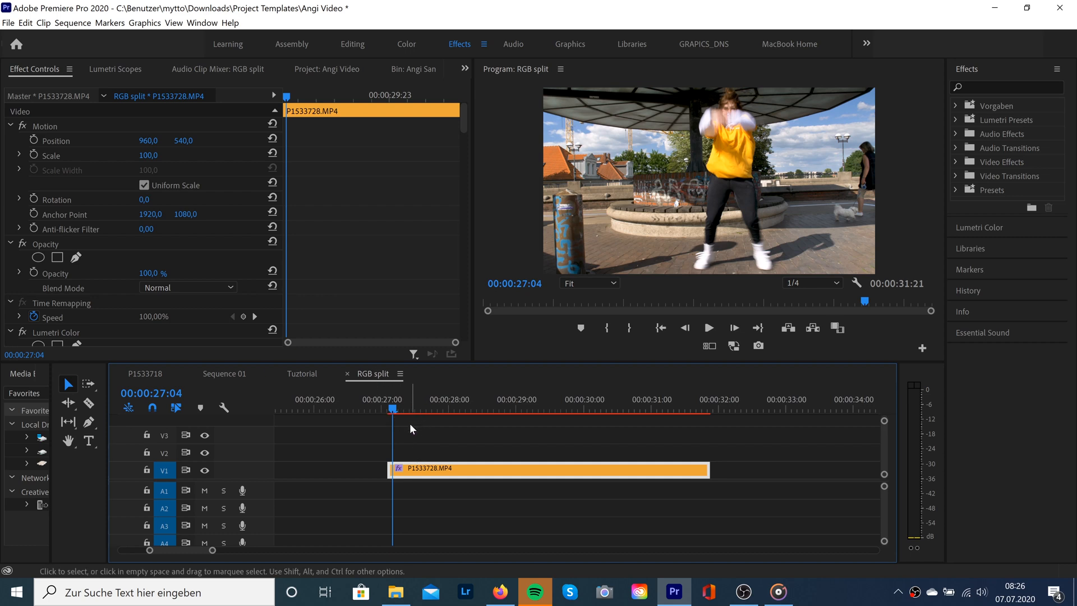
{"action": "left_click", "coordinate": [708, 328]}
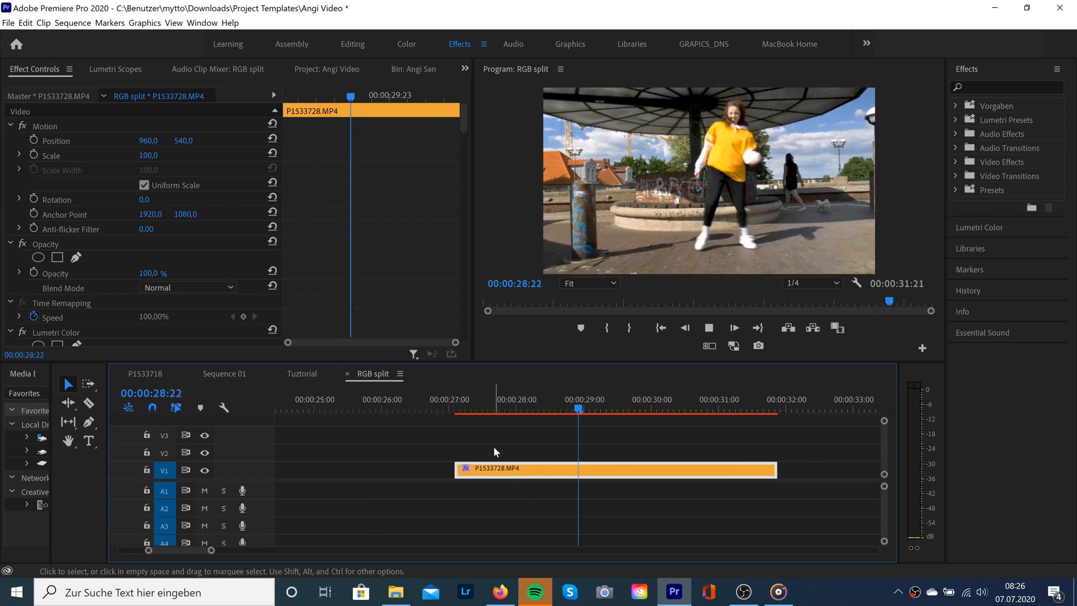
{"action": "left_click", "coordinate": [612, 408]}
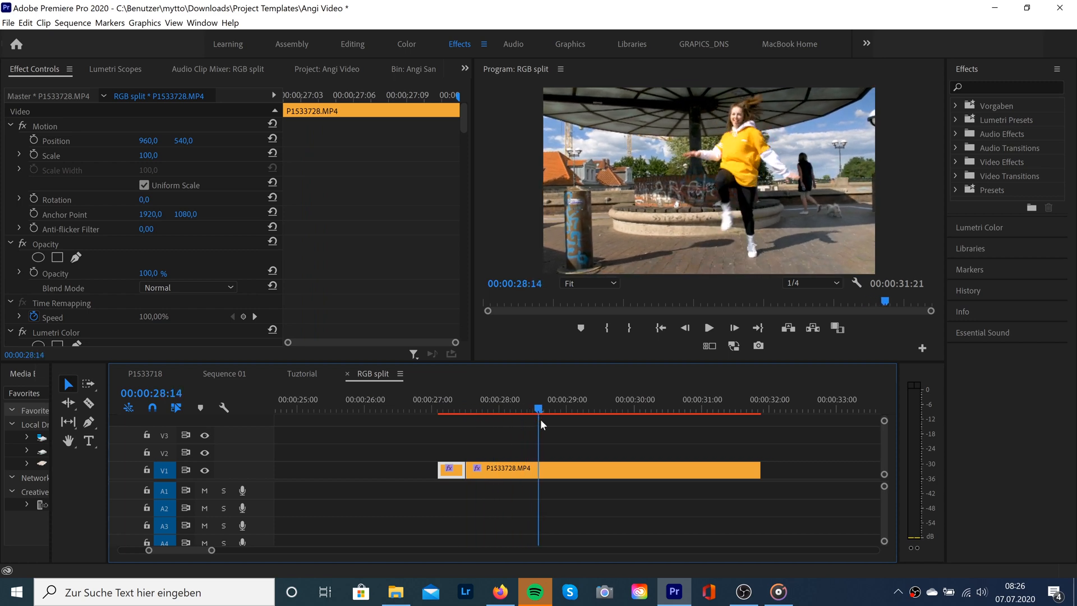
Step: Move just past 28 seconds and set the short section's Opacity blend mode to Screen
{"action": "left_click_drag", "start_coordinate": [539, 409], "coordinate": [557, 409]}
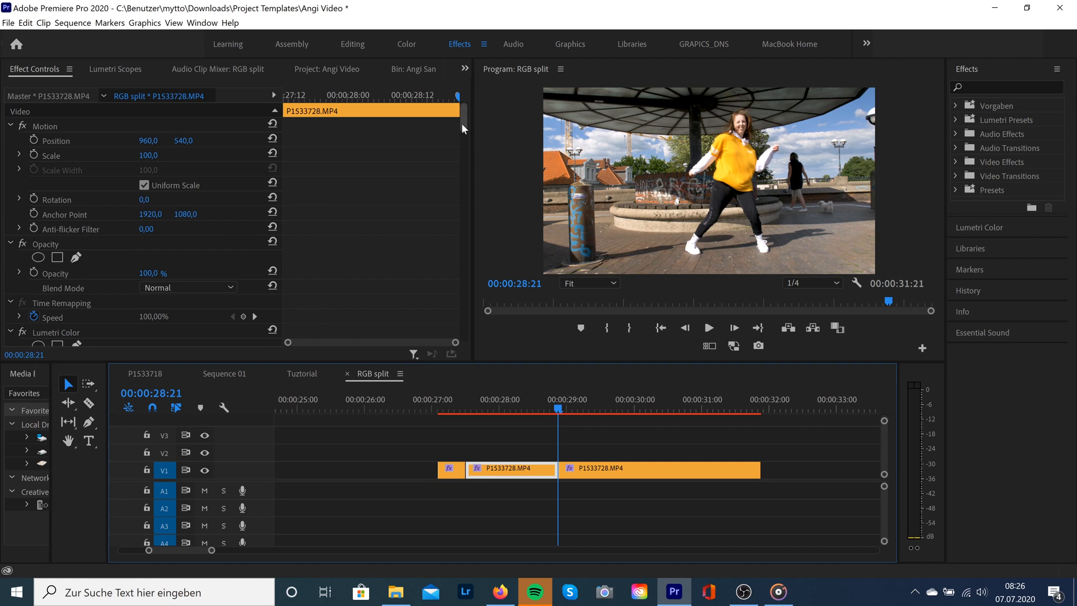
{"action": "scroll", "scroll_direction": "down", "scroll_amount": 3}
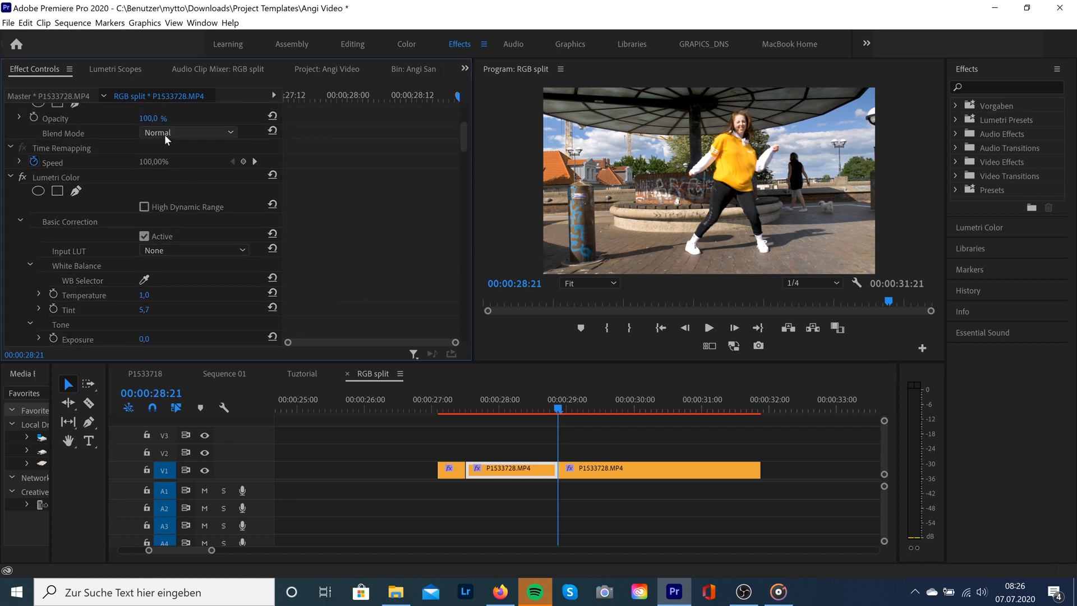
{"action": "left_click", "coordinate": [187, 132]}
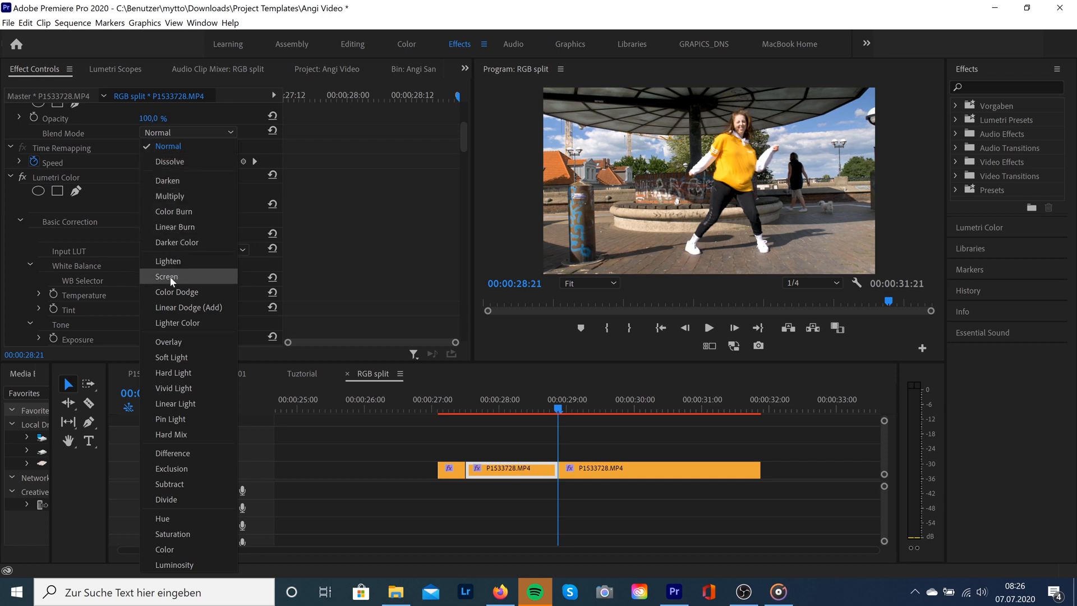
{"action": "left_click", "coordinate": [166, 276]}
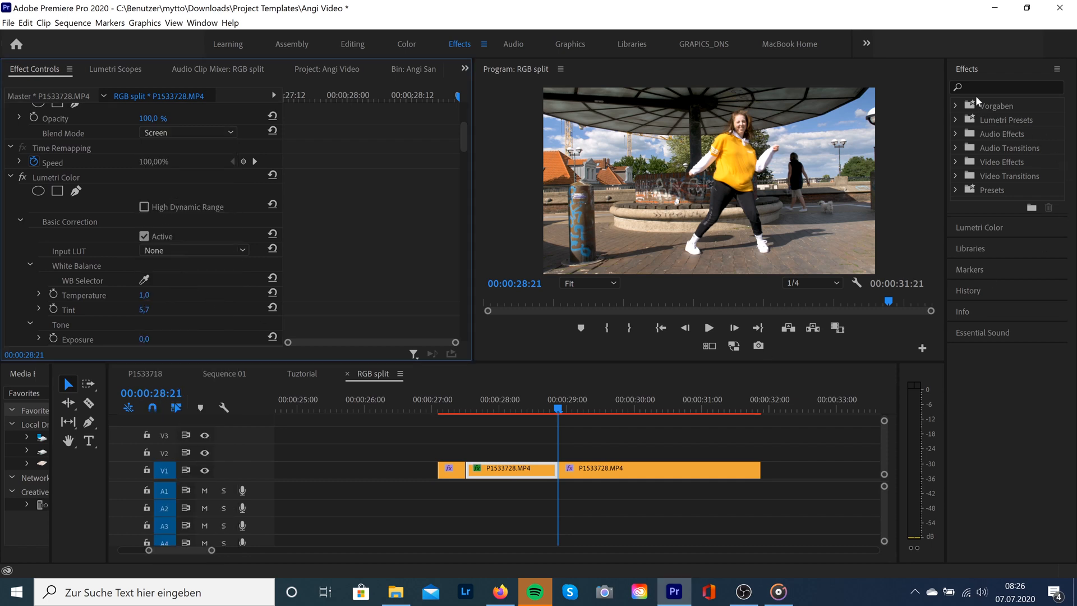
Step: Search the Effects panel for 'rgb'
{"action": "type", "text": "rgb"}
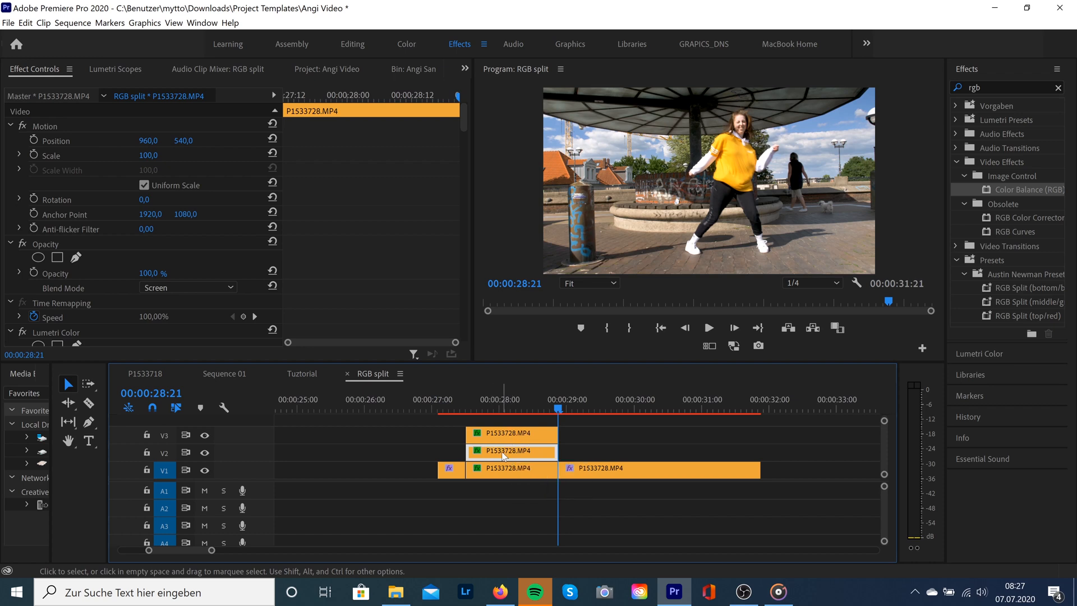
{"action": "mouse_move", "coordinate": [505, 455]}
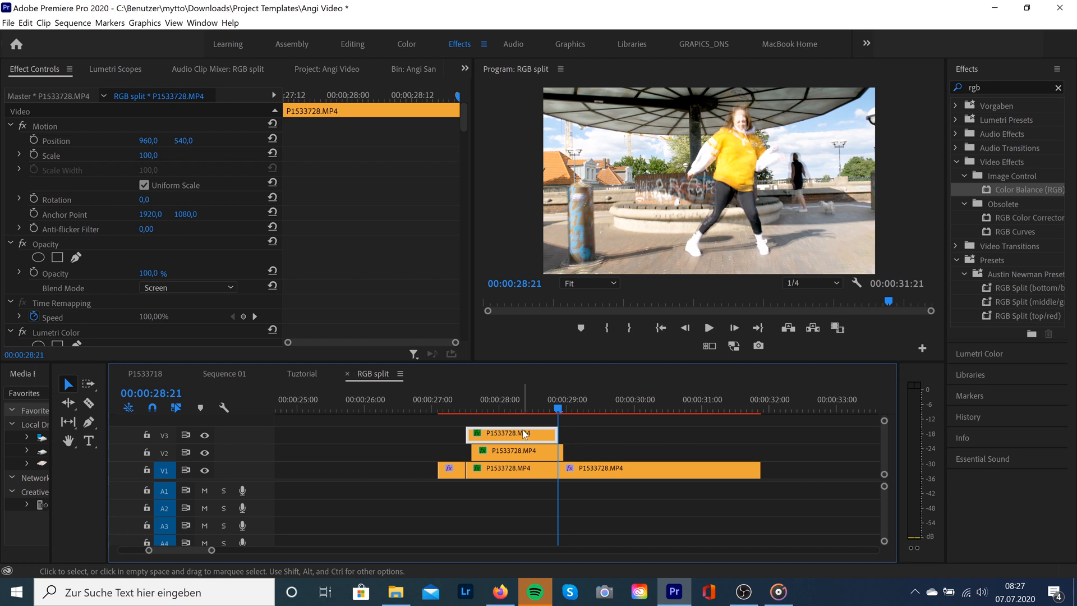
{"action": "mouse_move", "coordinate": [522, 433]}
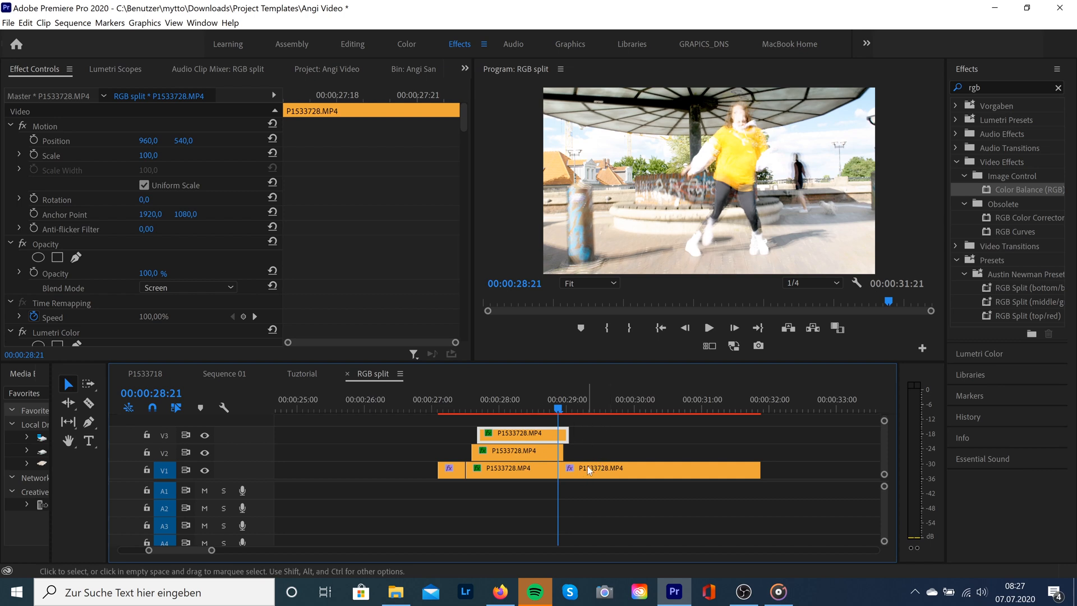
Step: Drag the remaining dance clip on V1 so it directly follows the stacked section
{"action": "left_click", "coordinate": [659, 469]}
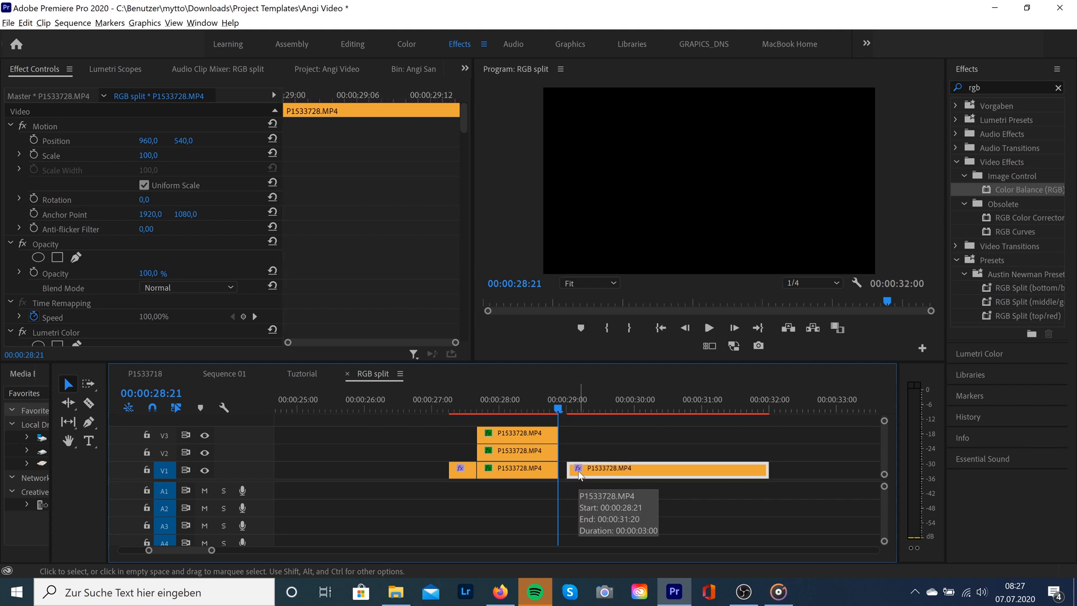
{"action": "left_click_drag", "start_coordinate": [582, 470], "coordinate": [560, 470]}
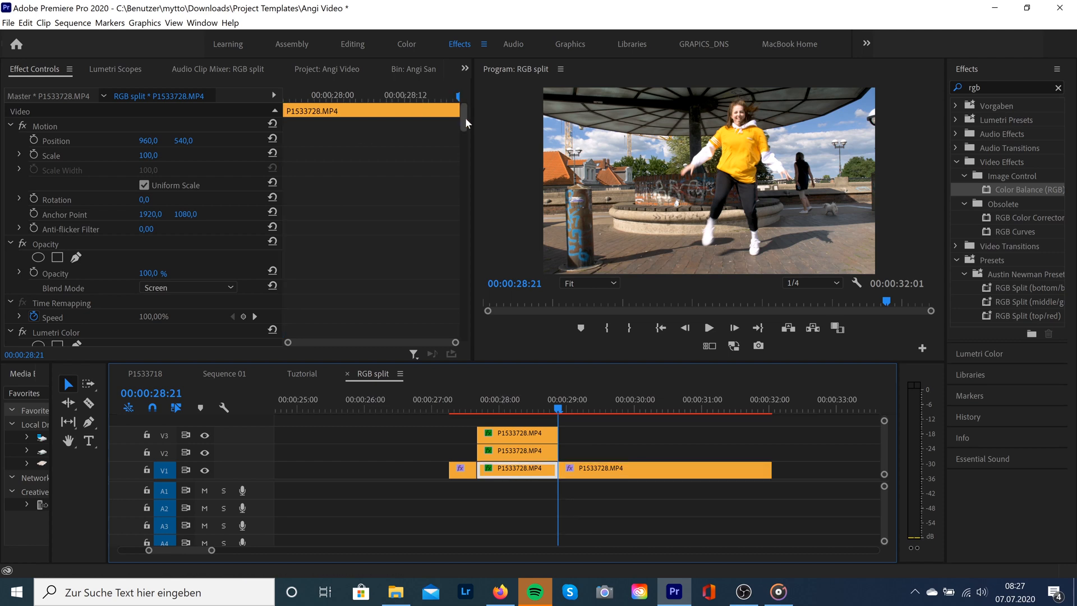
Step: Adjust Color Balance (RGB) levels per copy, zeroing the middle copy's Red and top copy's Green
{"action": "scroll", "scroll_direction": "down", "scroll_amount": 3}
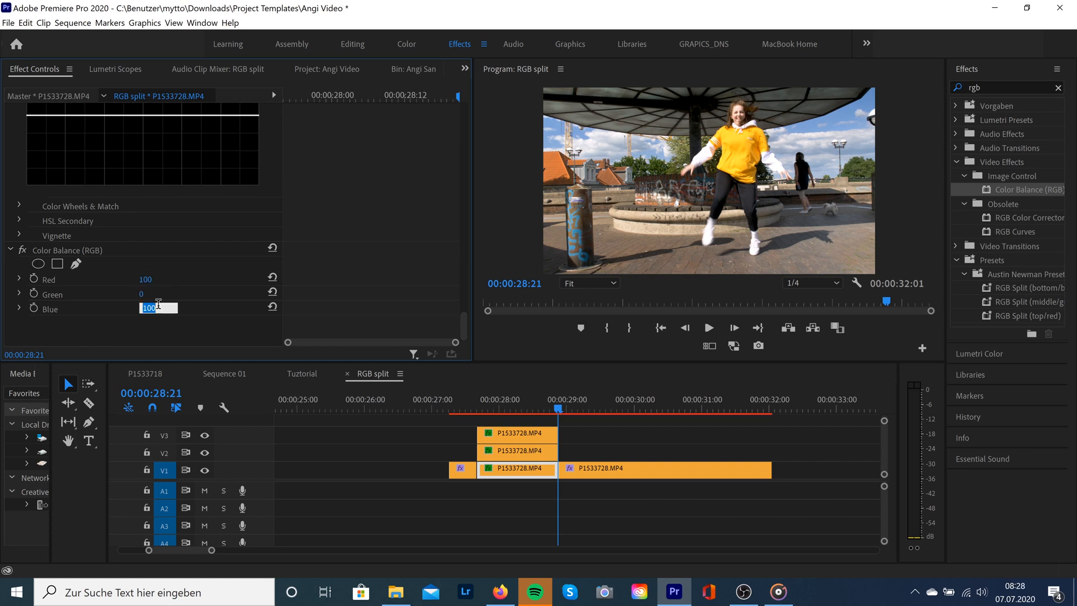
{"action": "left_click", "coordinate": [517, 452]}
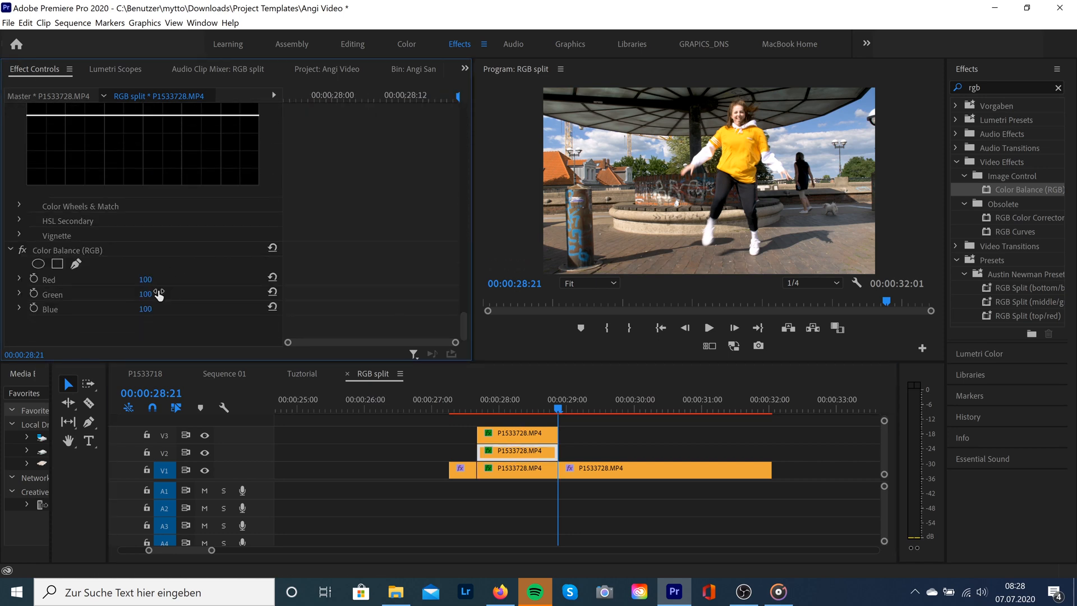
{"action": "left_click_drag", "start_coordinate": [145, 279], "coordinate": [140, 279]}
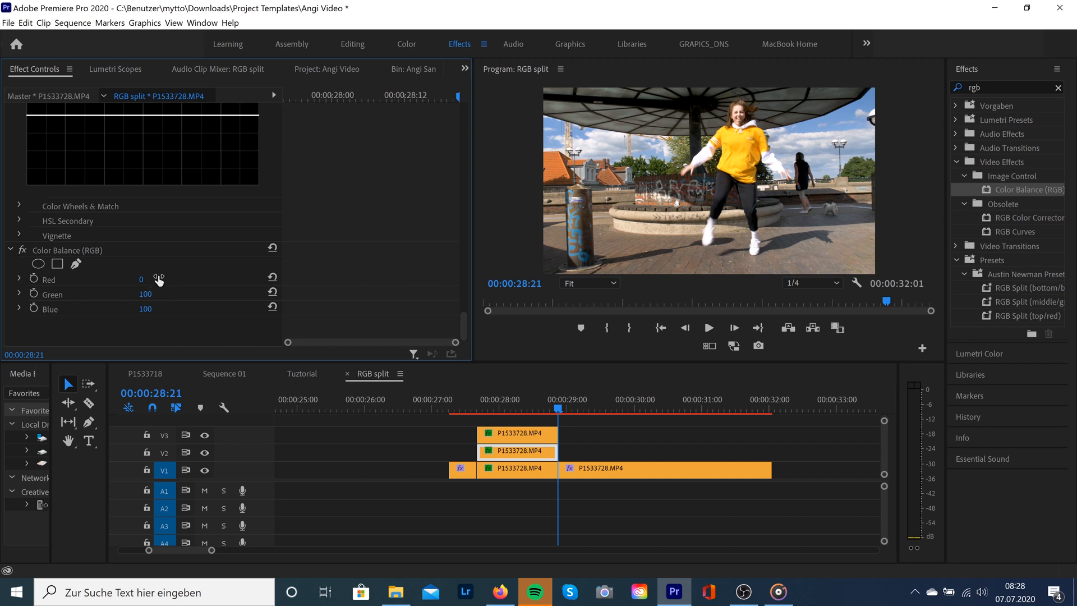
{"action": "left_click_drag", "start_coordinate": [145, 293], "coordinate": [145, 309]}
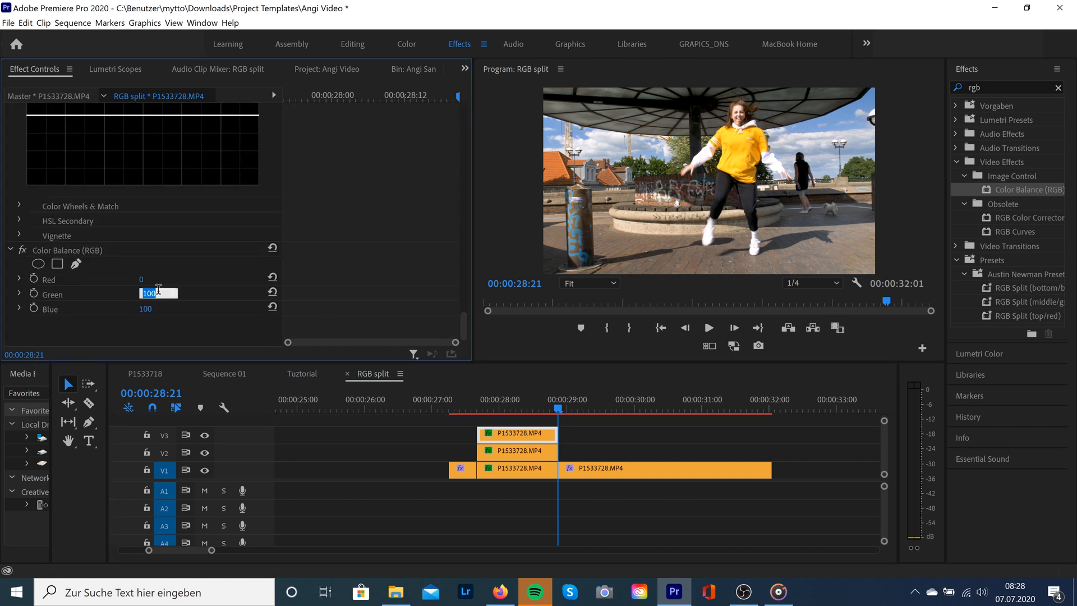
{"action": "left_click", "coordinate": [148, 308]}
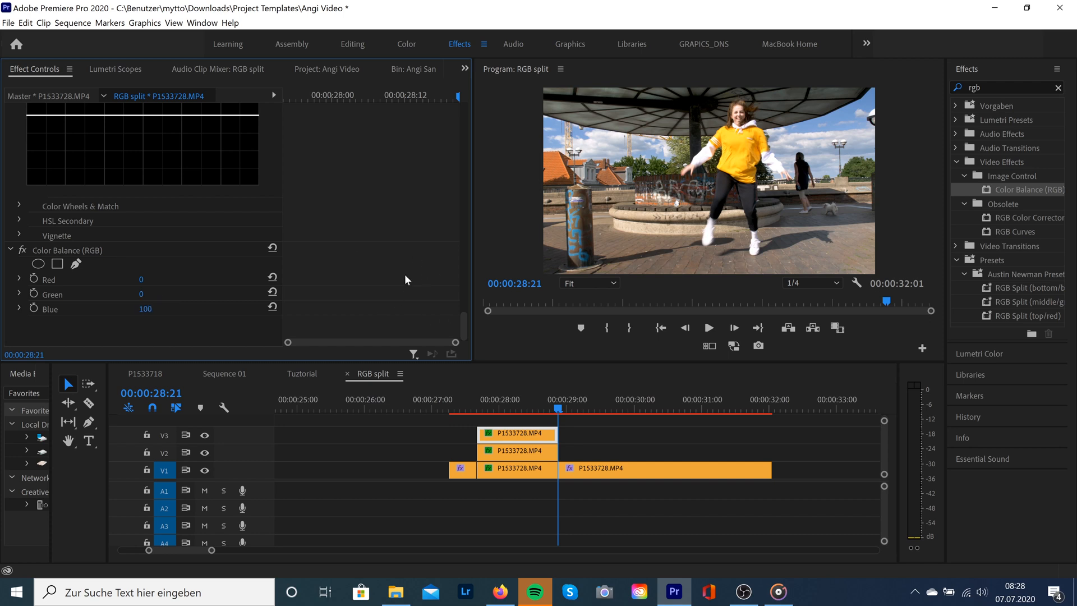
{"action": "left_click", "coordinate": [462, 408]}
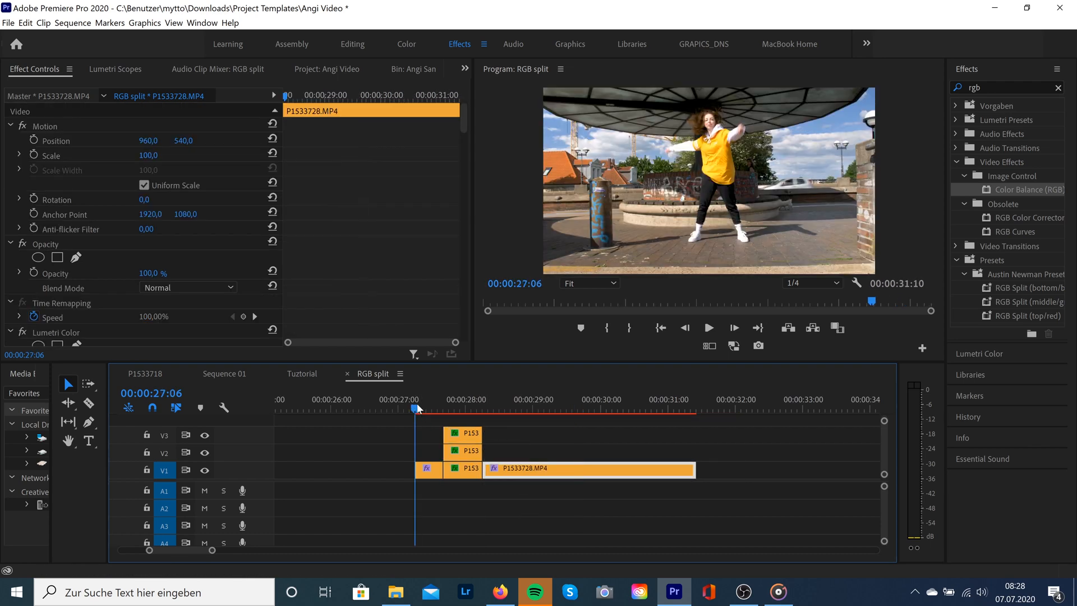
{"action": "left_click", "coordinate": [707, 327]}
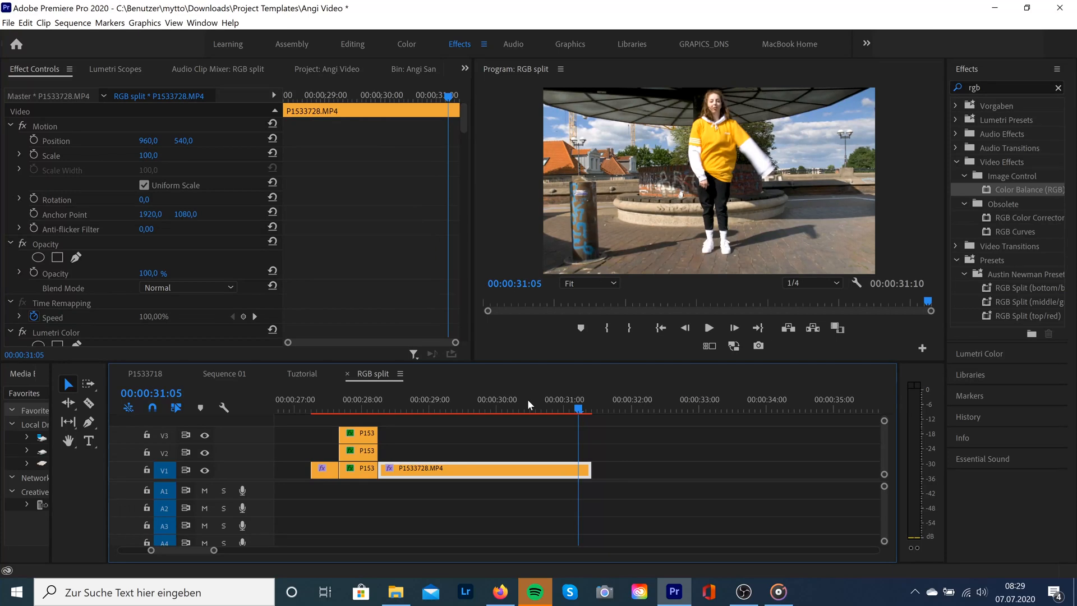
{"action": "mouse_move", "coordinate": [542, 370]}
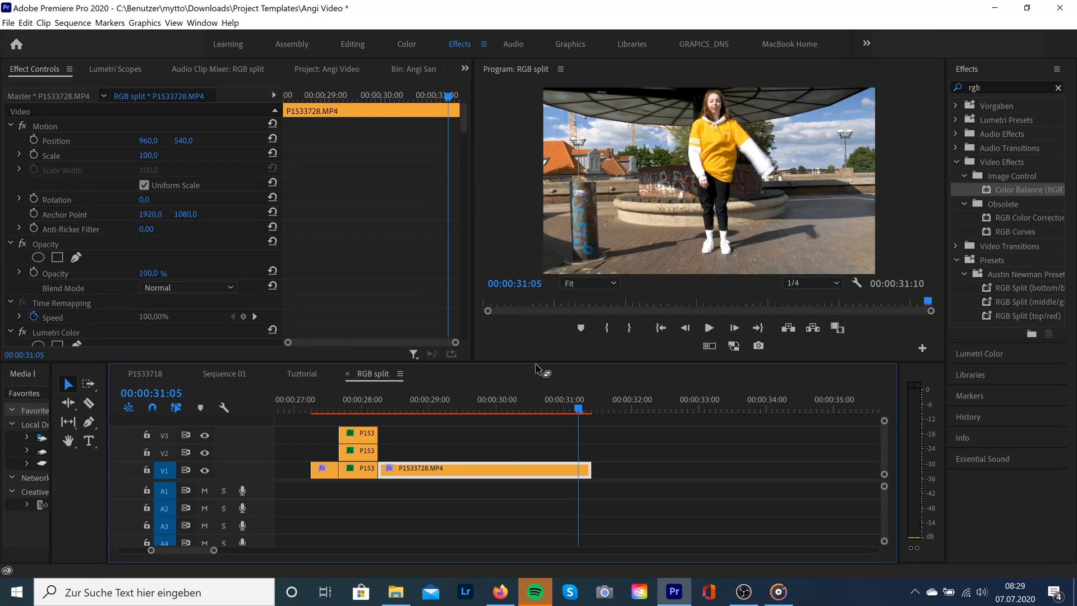